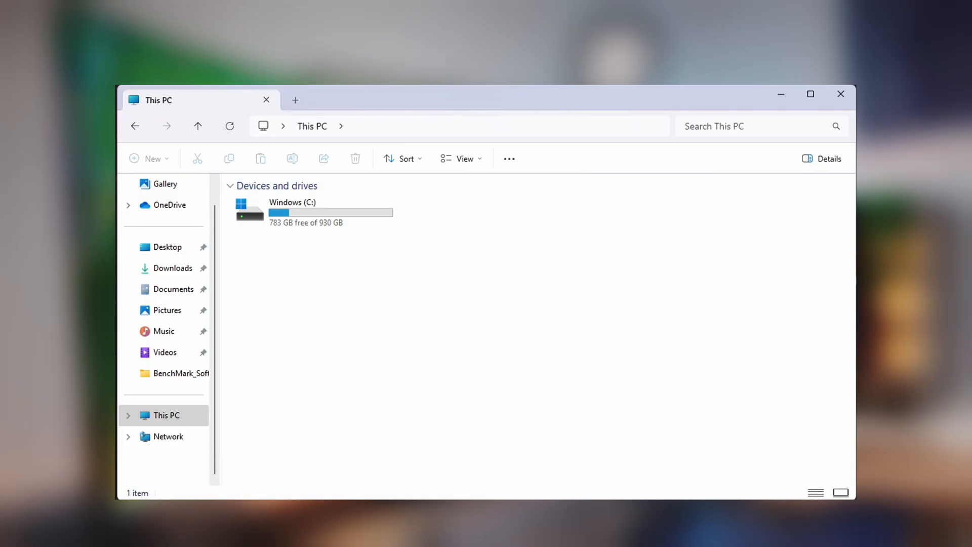
Show the Windows (C:) drive's Properties with its 930 GB capacity and free space
click(313, 213)
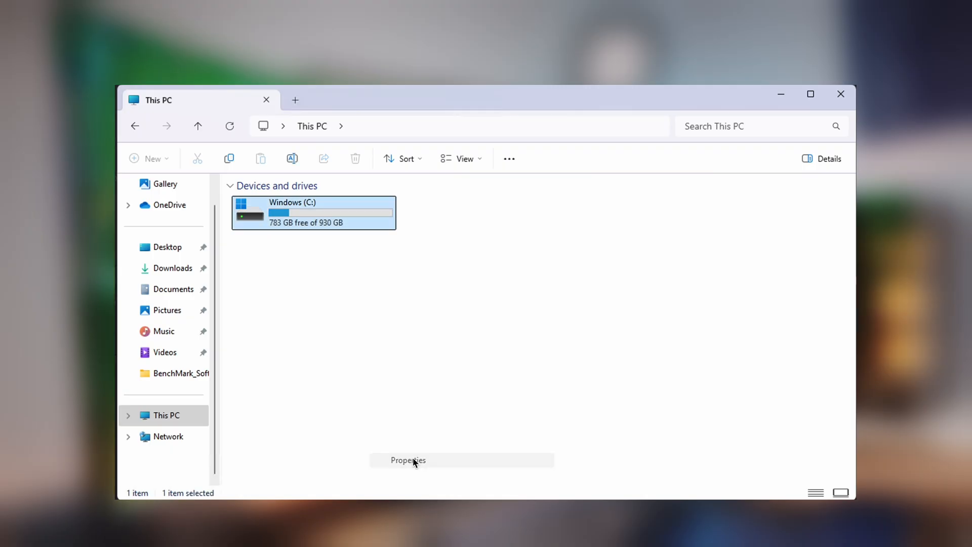
click(408, 459)
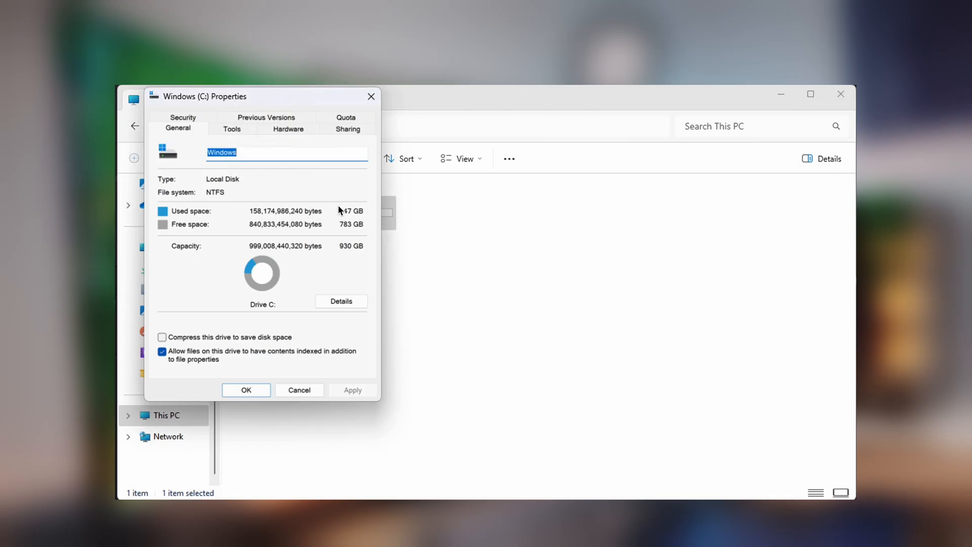
mouse_move(328, 276)
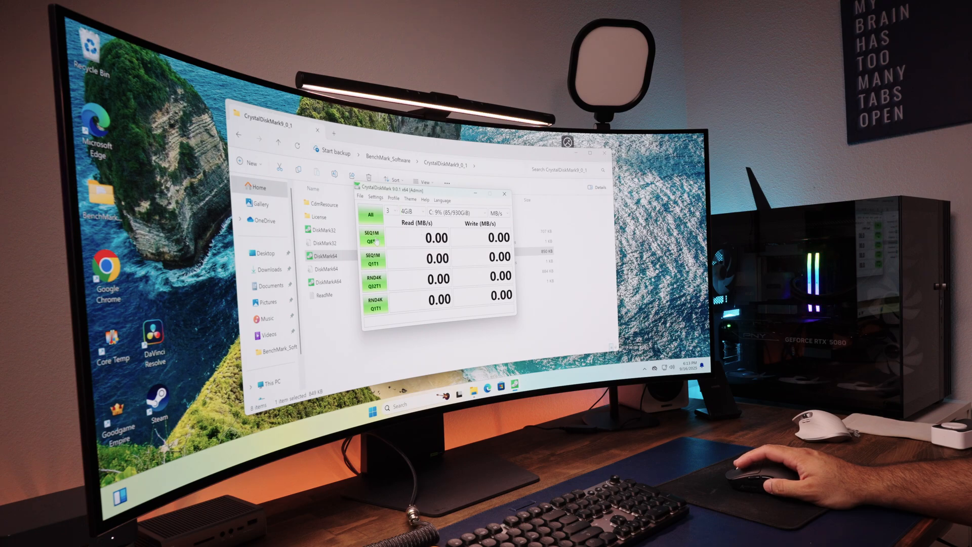
Run the full set of CrystalDiskMark disk speed tests with All
click(371, 215)
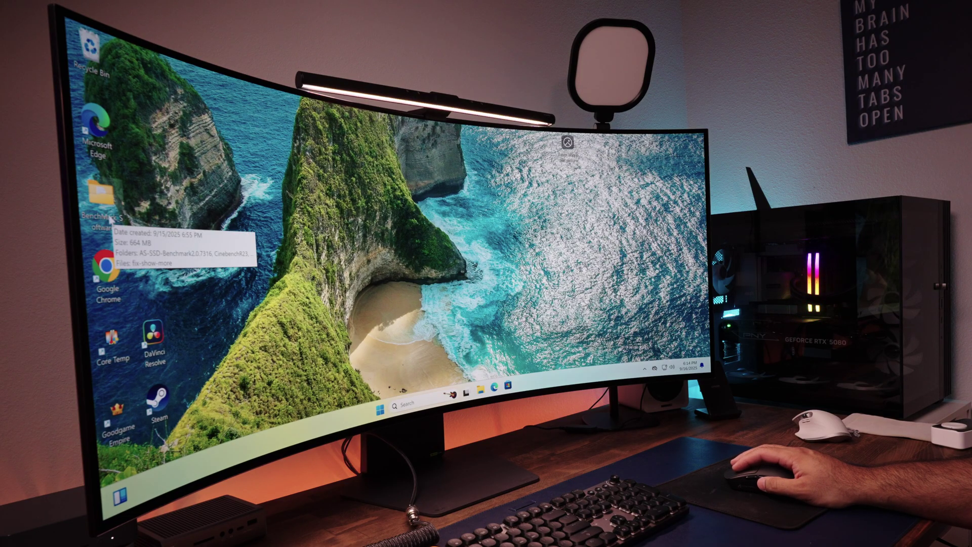
Open the BenchMark_Software desktop folder to launch Geekbench 6
double_click(97, 193)
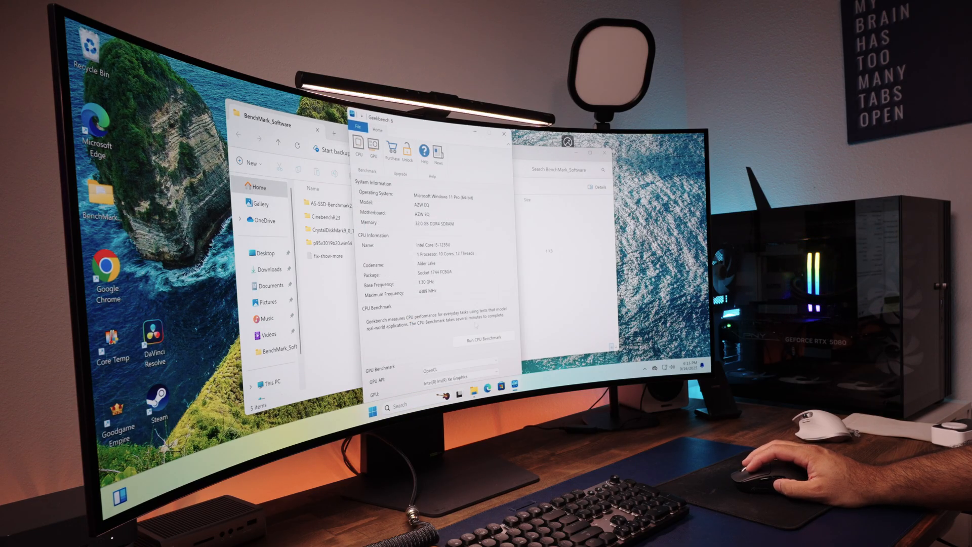
Run the Geekbench 6 CPU benchmark, then select Cinebench in the CinebenchR23 folder
click(483, 338)
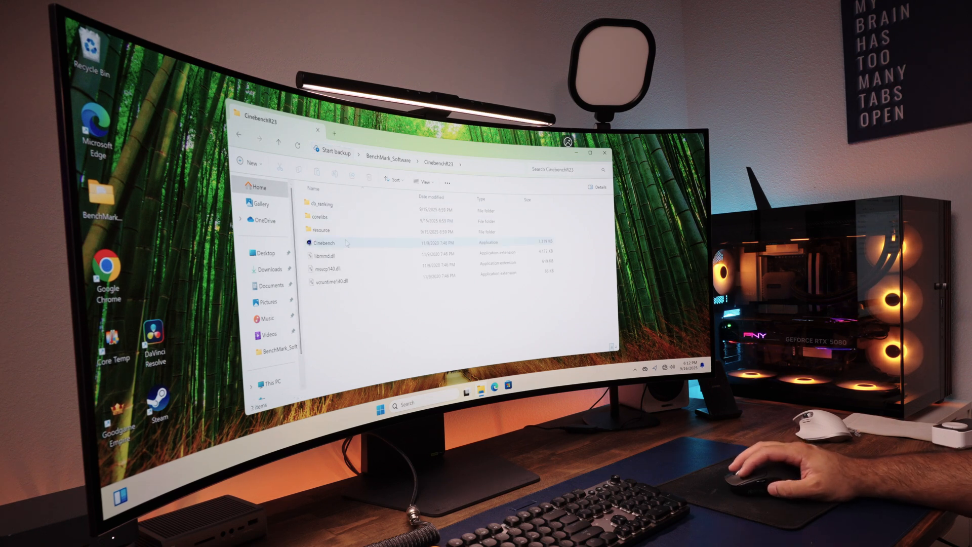
click(324, 243)
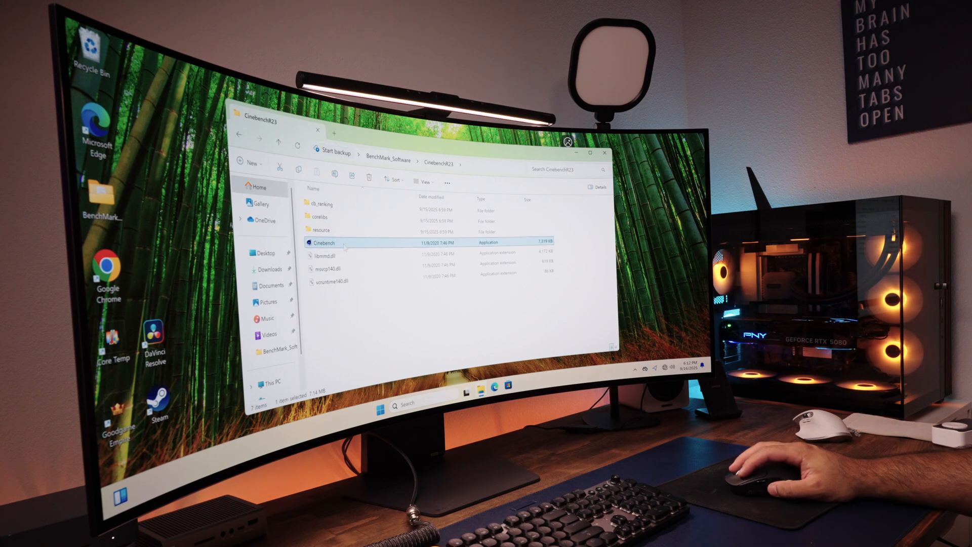